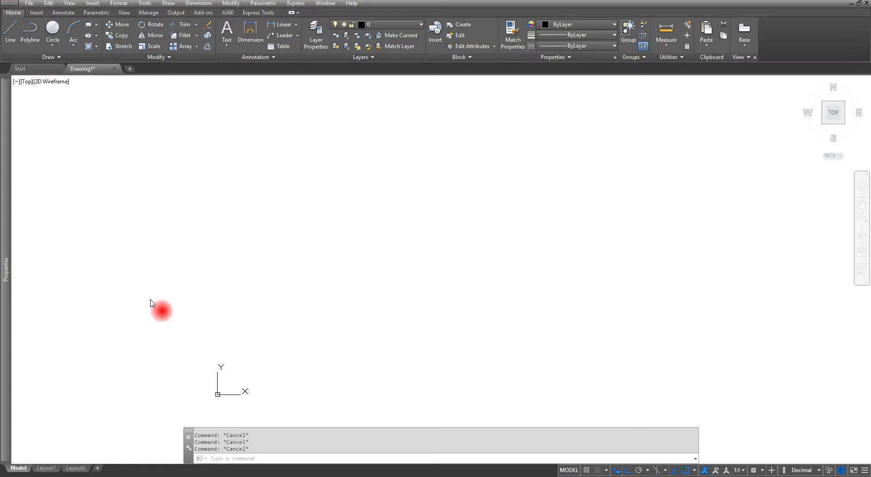
mouse_move(627, 474)
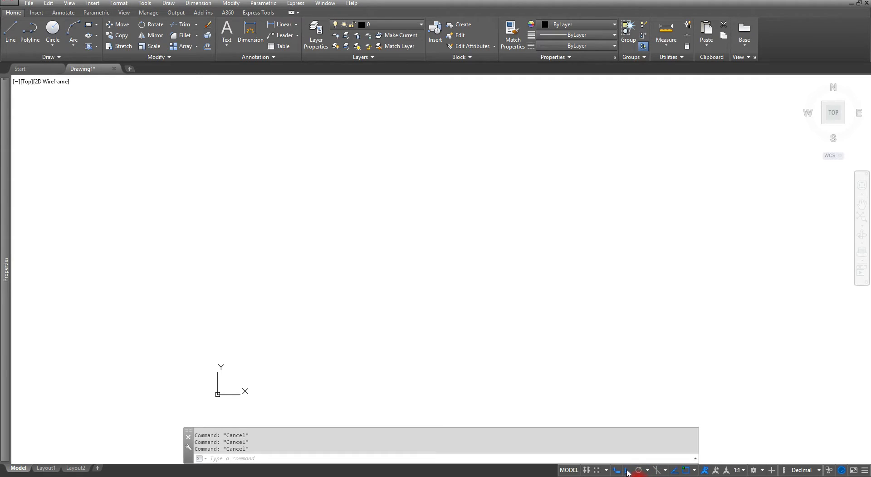
mouse_move(618, 471)
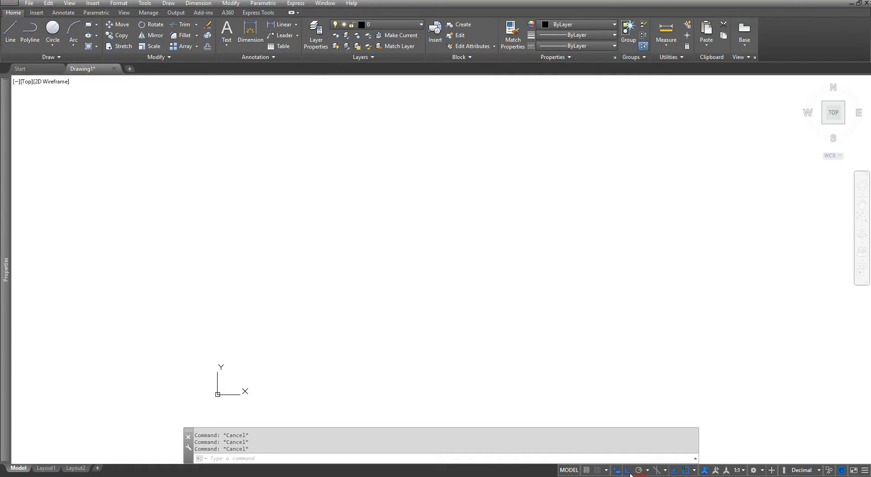
- Turn Ortho mode on so lines run only horizontally or vertically
click(324, 253)
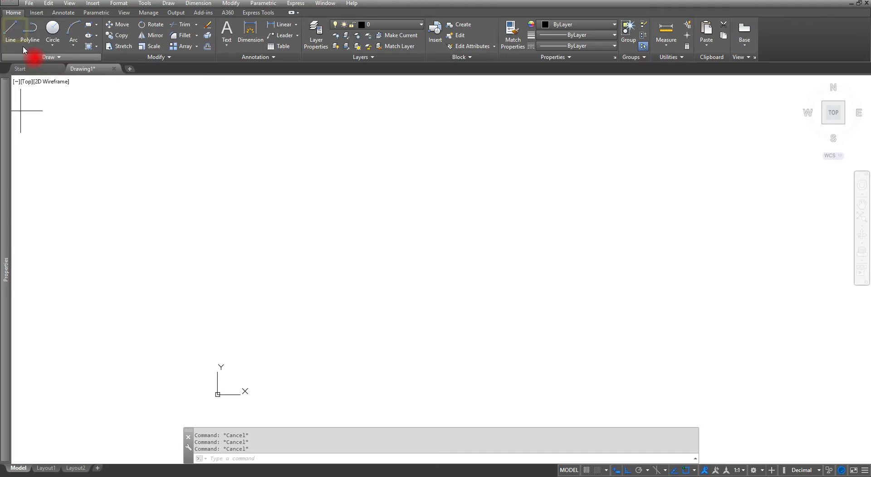
- Start LINE near the lower left and draw a 4-unit horizontal edge to the right
click(10, 33)
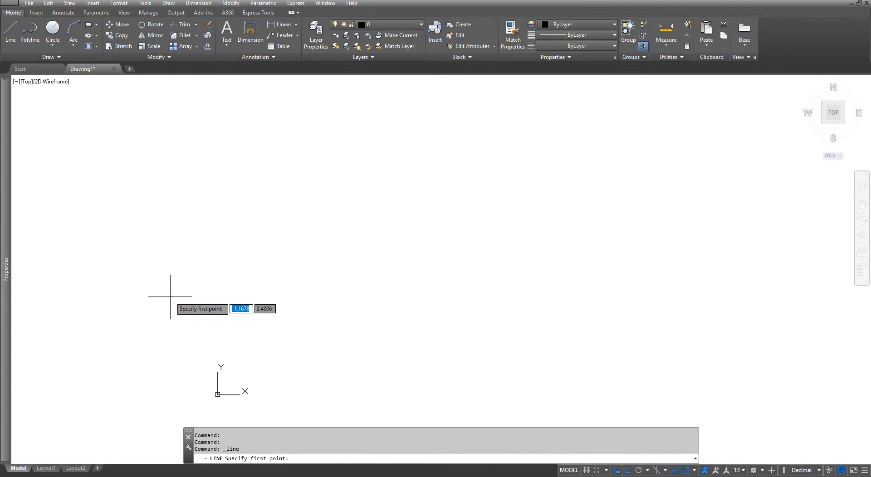
mouse_move(335, 355)
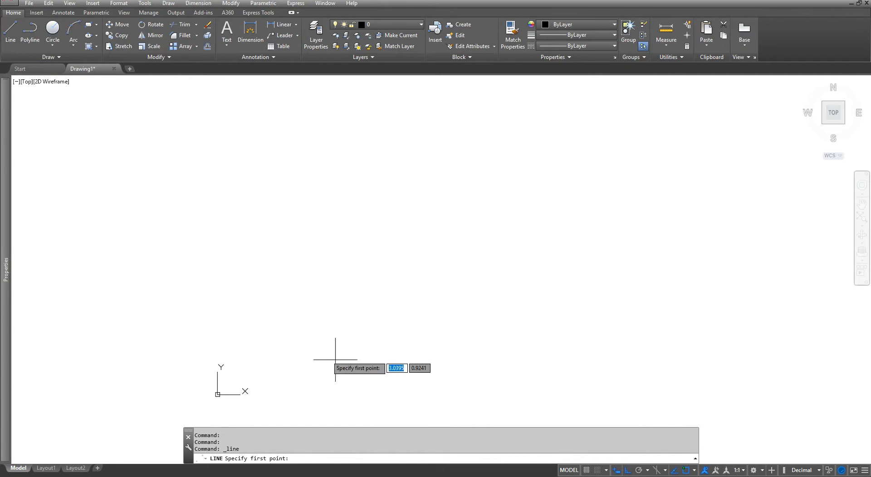
mouse_move(305, 371)
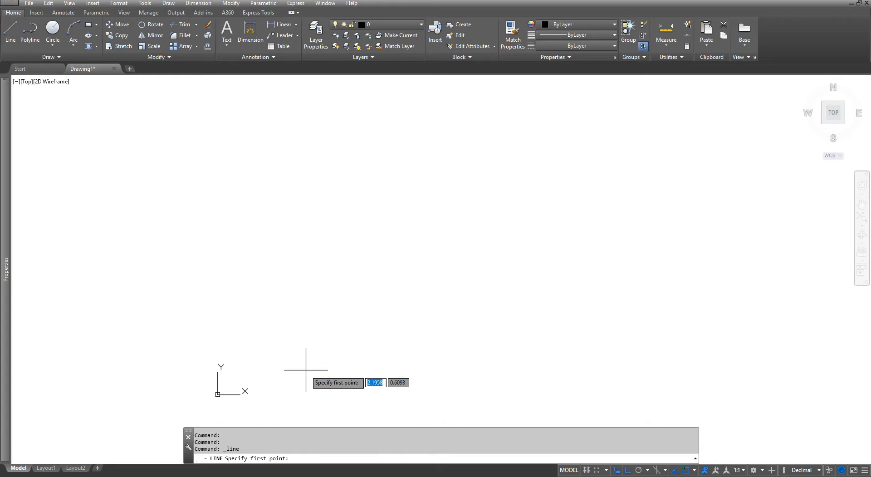
click(306, 369)
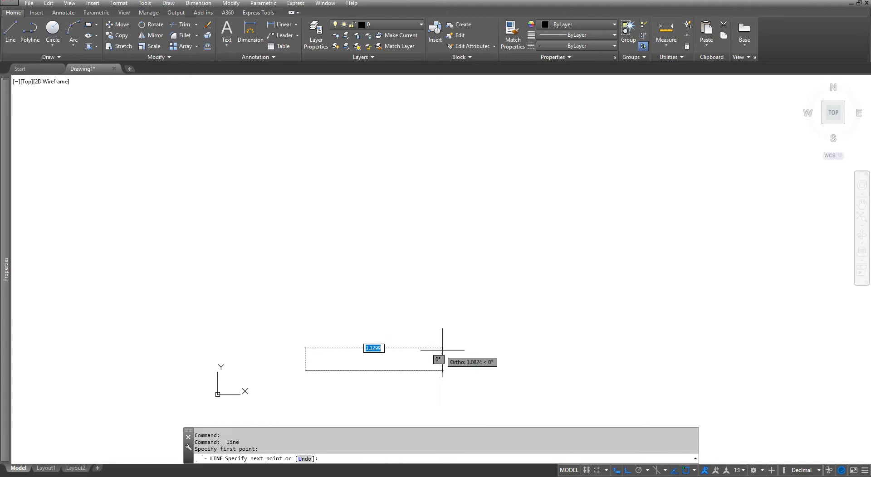
mouse_move(443, 360)
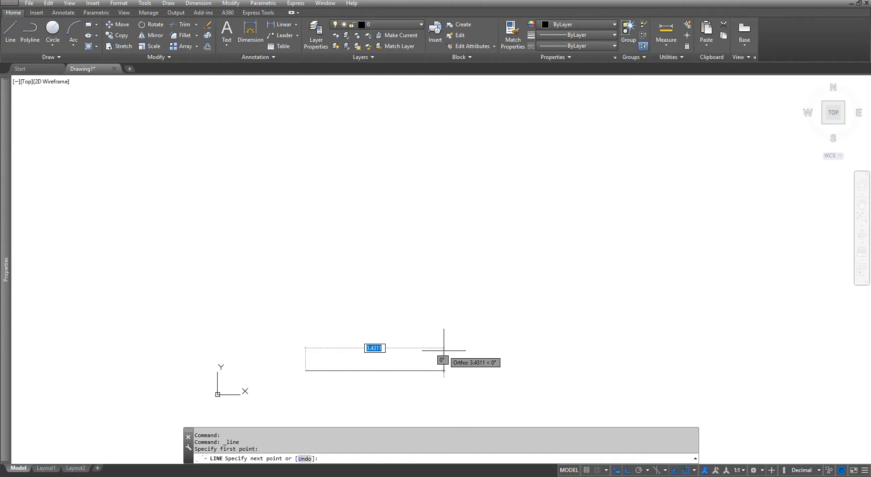
text(4)
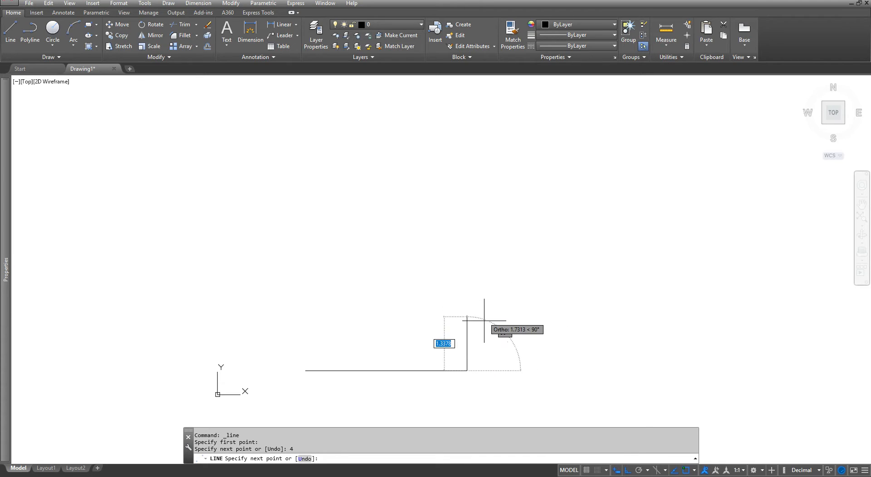
mouse_move(487, 280)
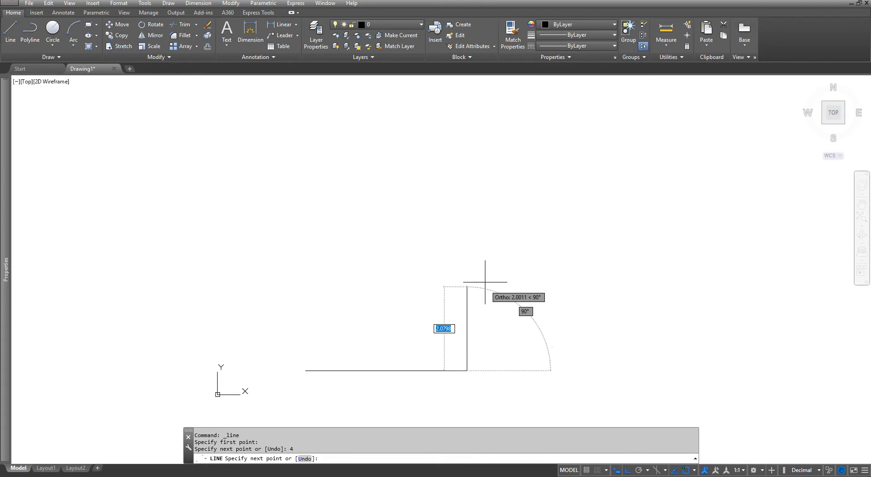
mouse_move(485, 278)
text(3)
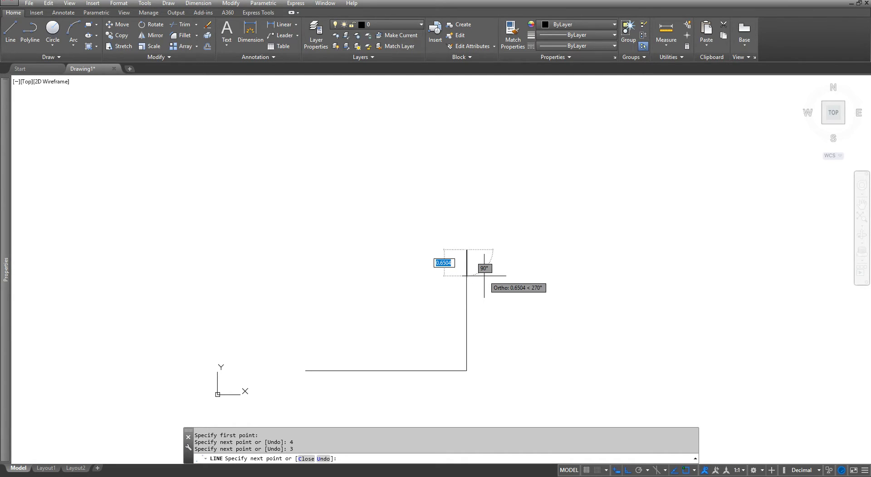
mouse_move(571, 264)
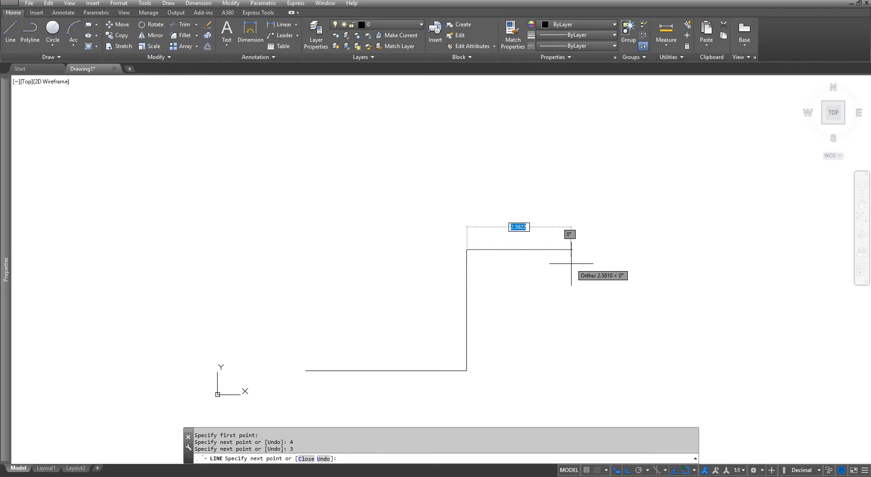
mouse_move(556, 262)
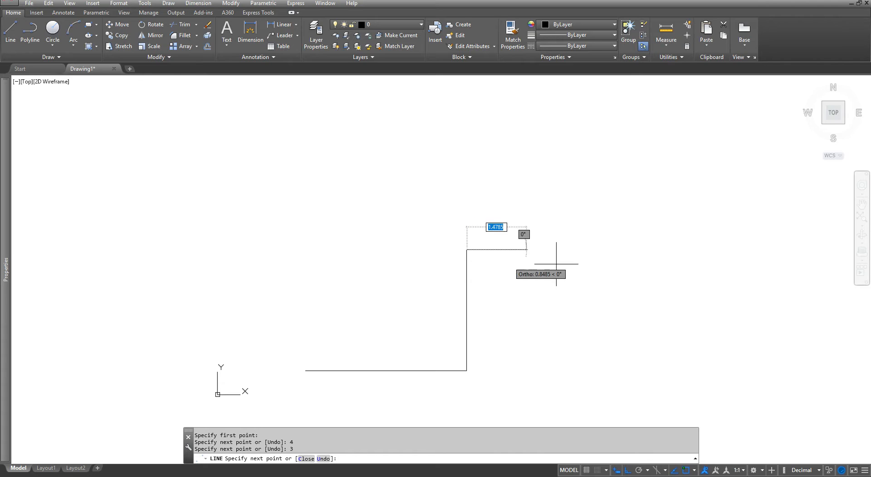
mouse_move(610, 265)
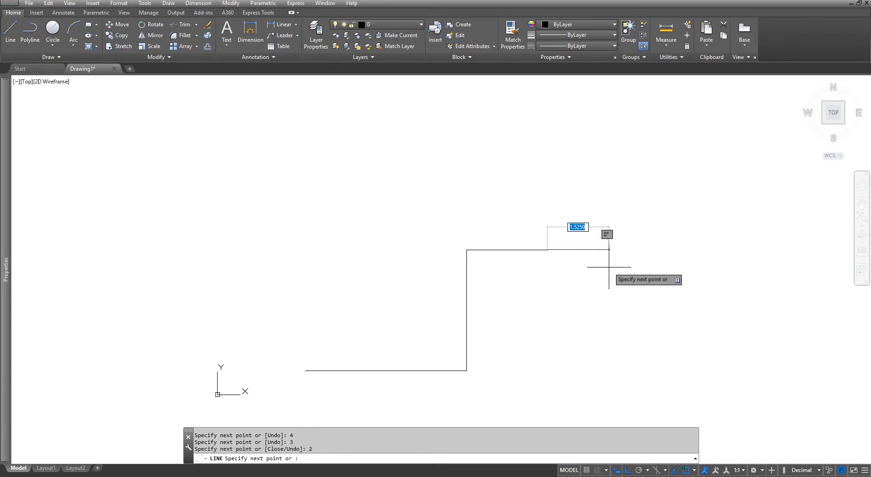
mouse_move(581, 266)
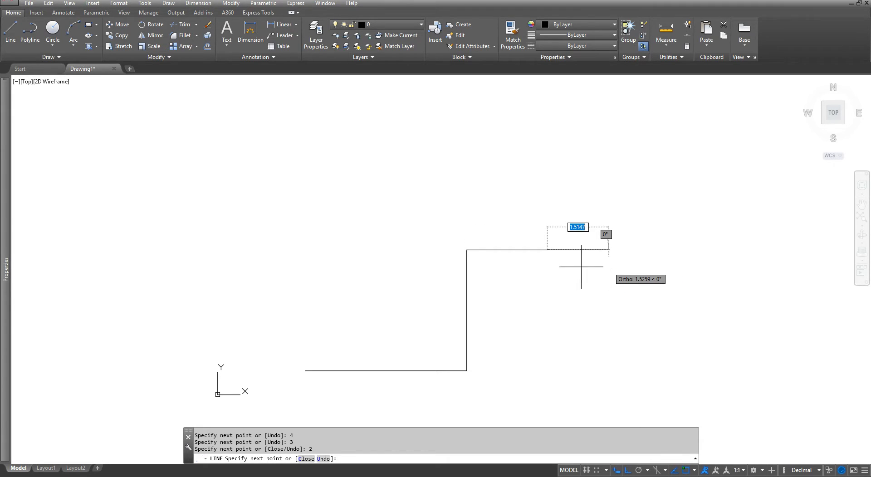
mouse_move(553, 167)
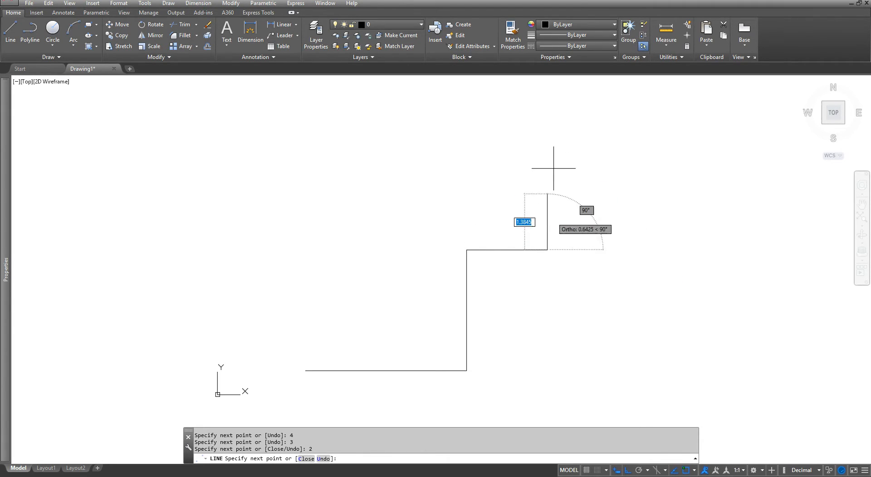
mouse_move(553, 162)
text(3)
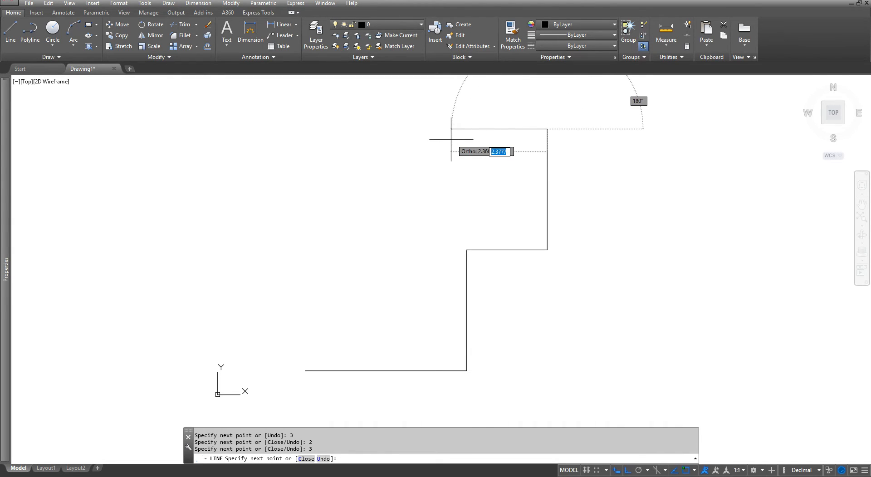
mouse_move(387, 144)
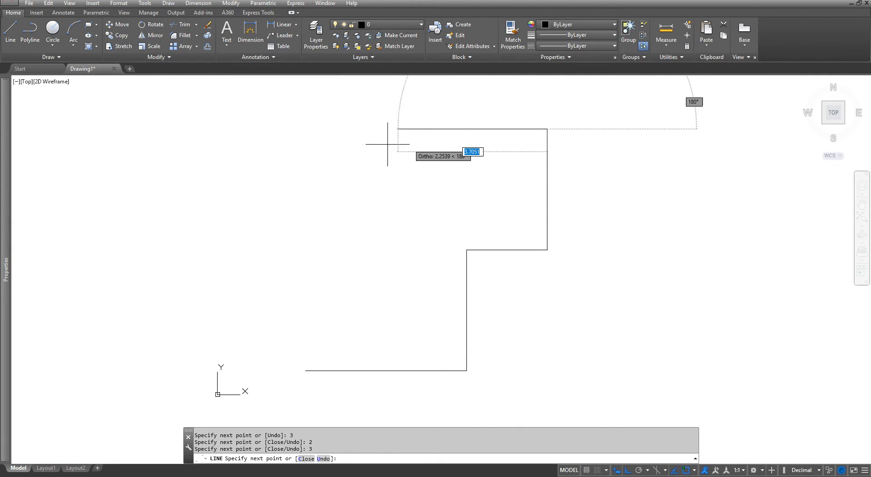
mouse_move(382, 144)
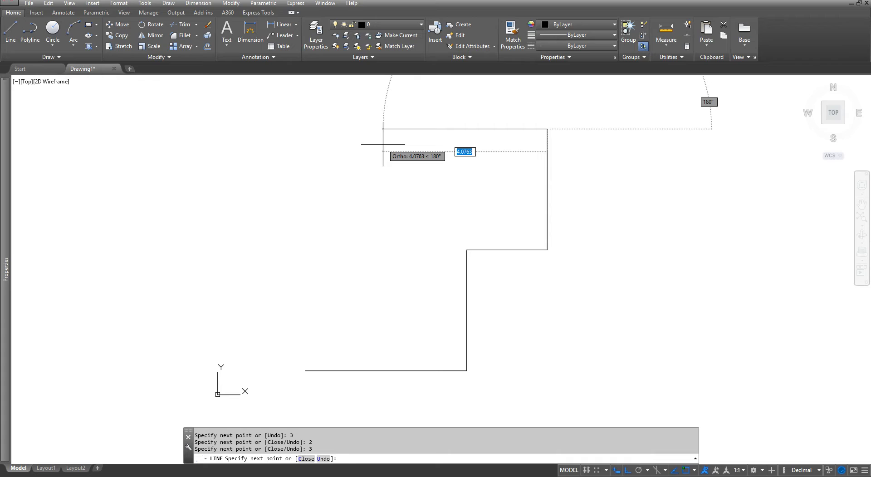
- Continue the outline 1 unit left, then 1 unit up
text(1)
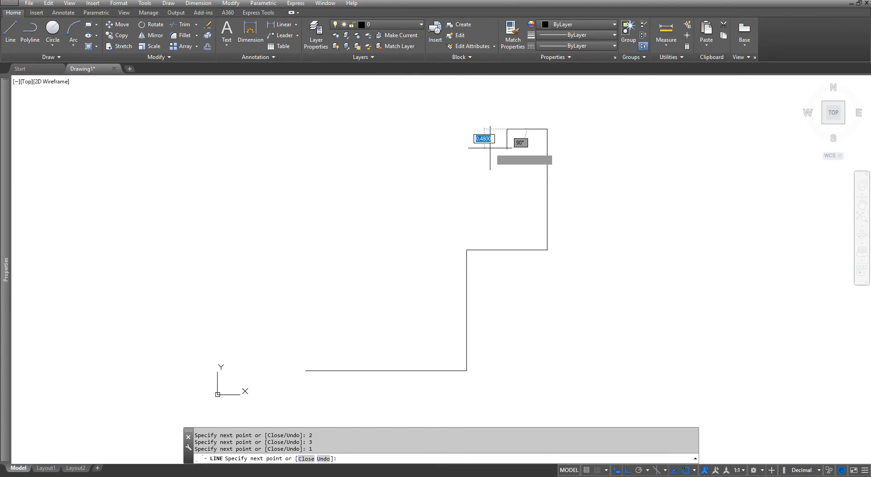
mouse_move(497, 89)
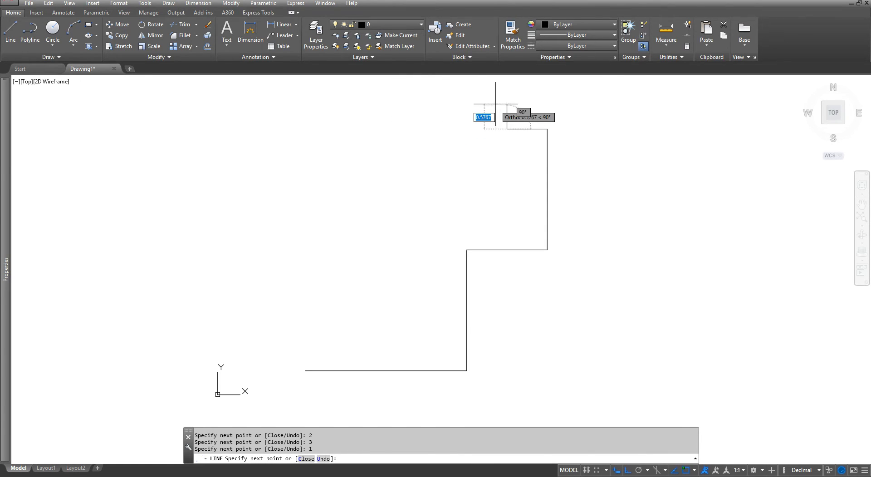
text(1)
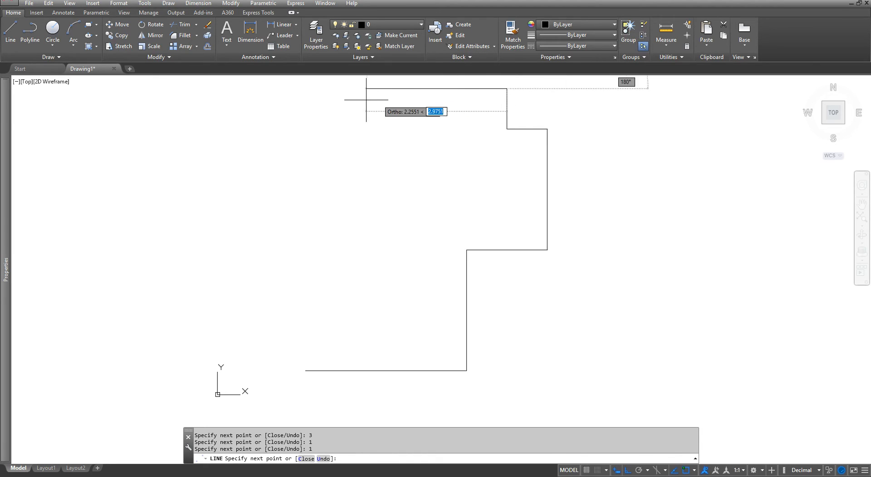
mouse_move(275, 98)
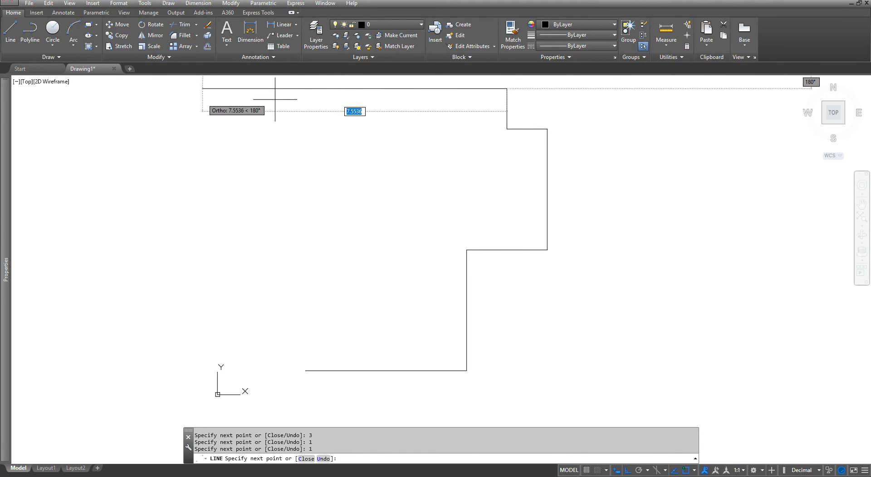
mouse_move(286, 92)
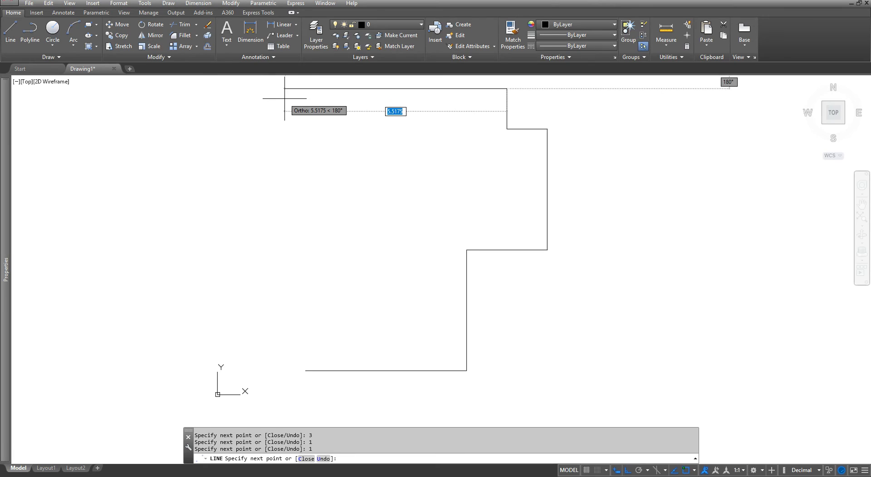